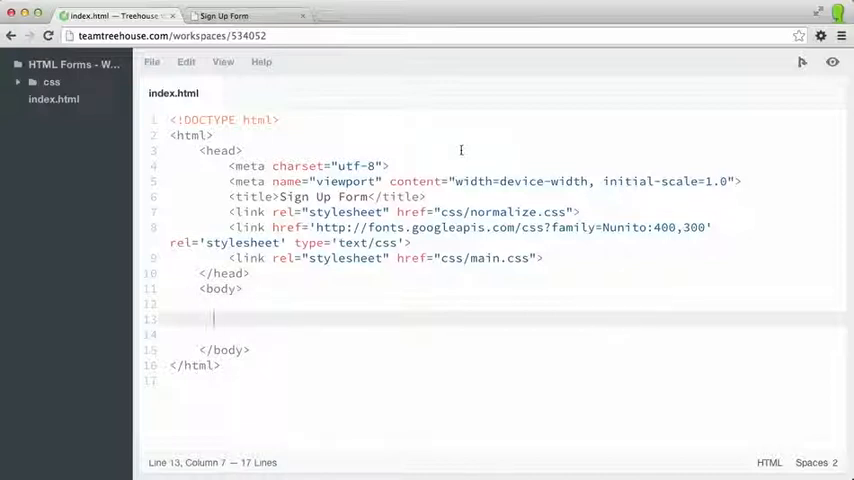
- Add an empty <form> element inside the body, letting autocomplete close the tag
{"action": "type", "text": "<form></form>"}
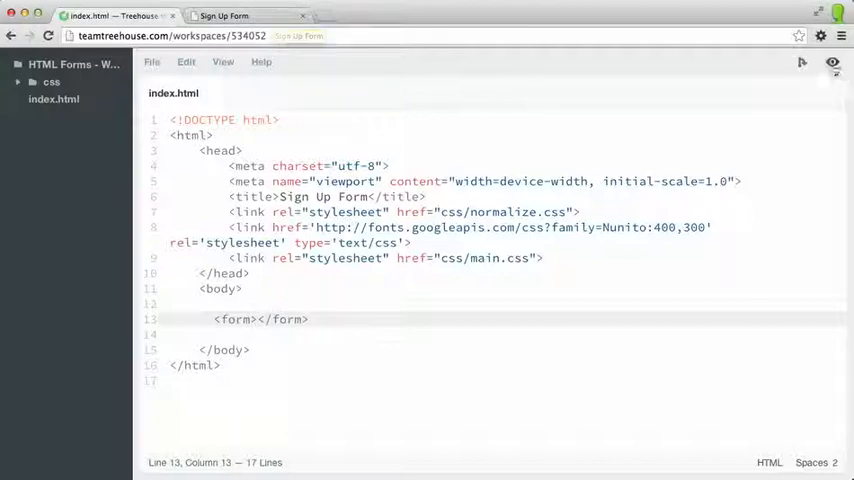
{"action": "mouse_move", "coordinate": [832, 64]}
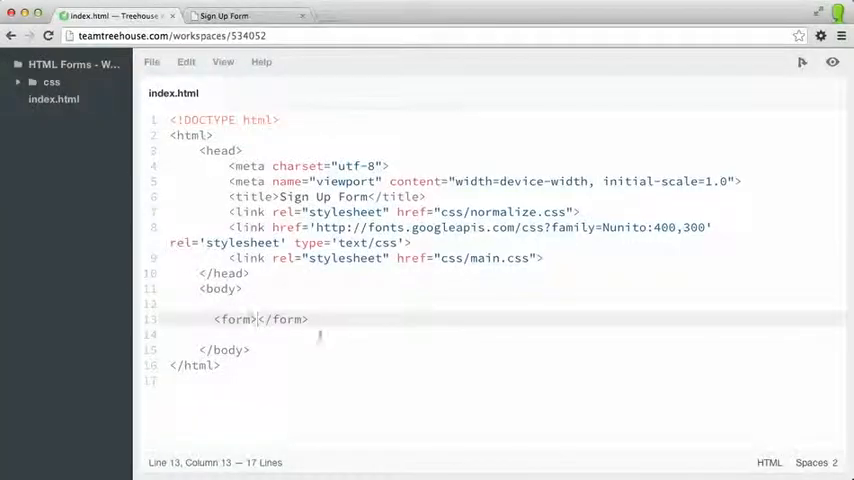
{"action": "mouse_move", "coordinate": [512, 308]}
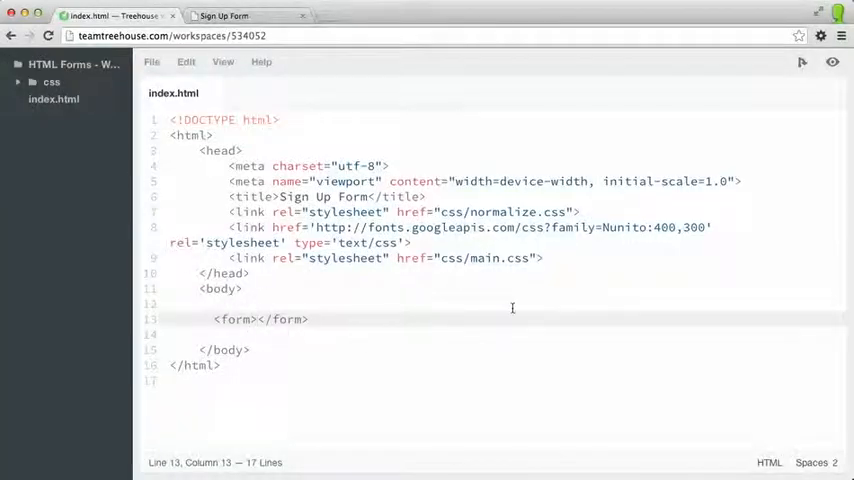
- Split the form's opening and closing tags onto separate lines with a blank line between
{"action": "left_click", "coordinate": [258, 320]}
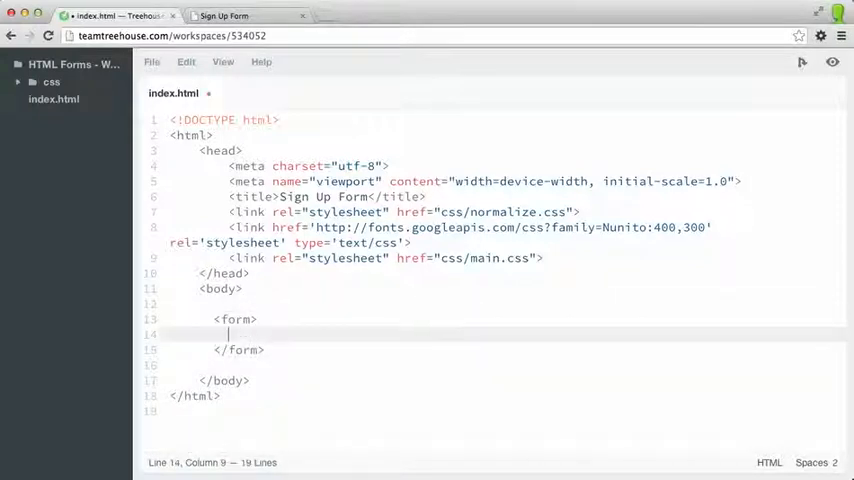
{"action": "type", "text": "<form></form>"}
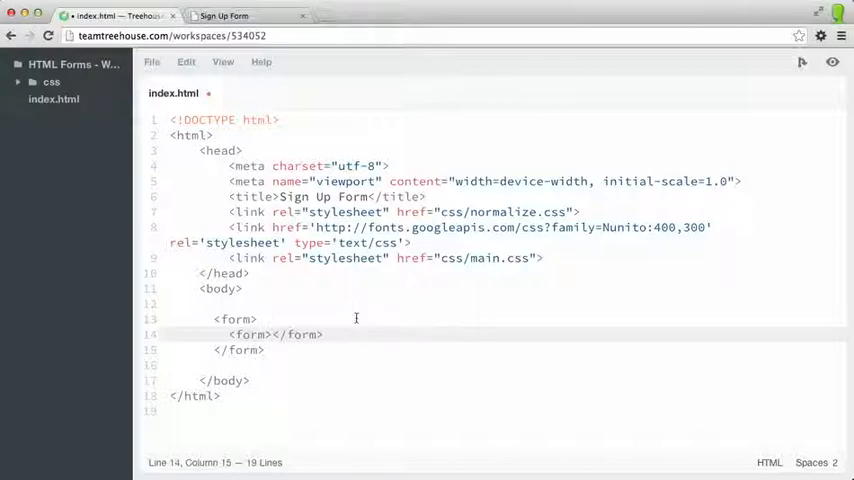
{"action": "left_click", "coordinate": [228, 334]}
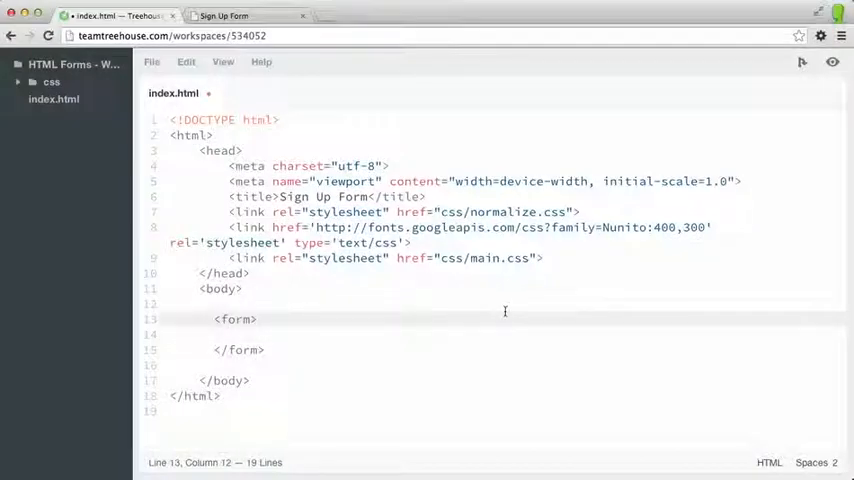
- Give the opening form tag the attribute action="index.html"
{"action": "type", "text": "action"}
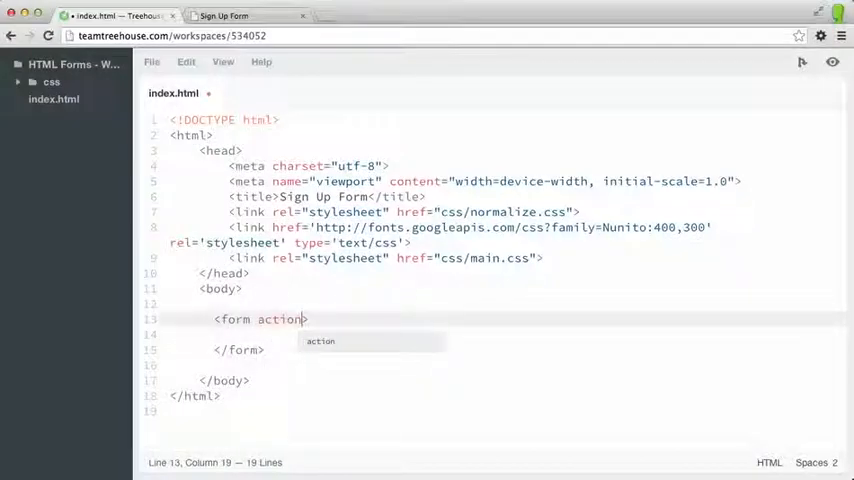
{"action": "type", "text": "=\""}
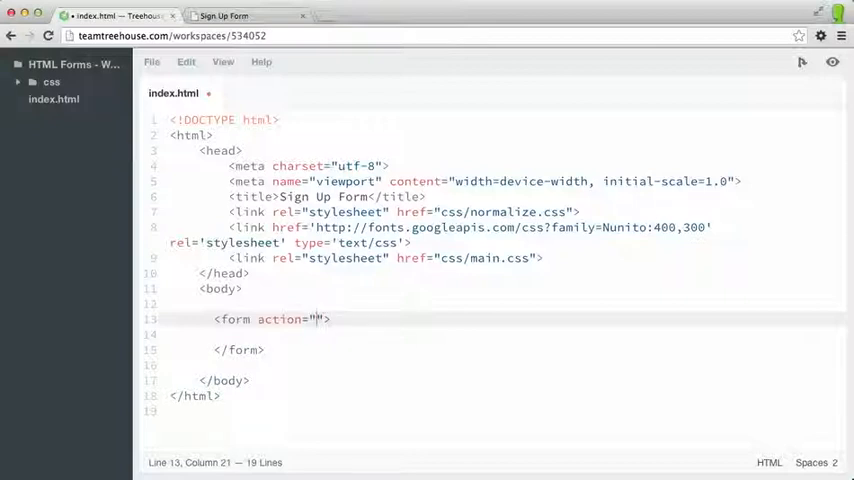
{"action": "type", "text": "index"}
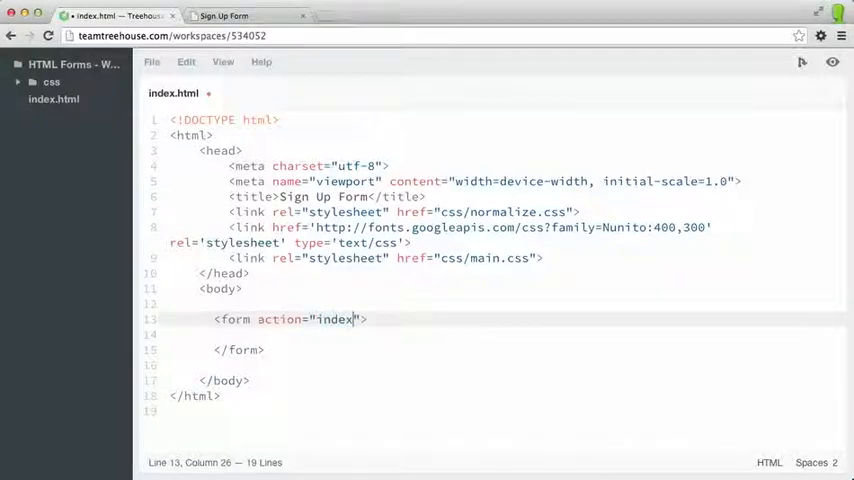
{"action": "type", "text": ".html"}
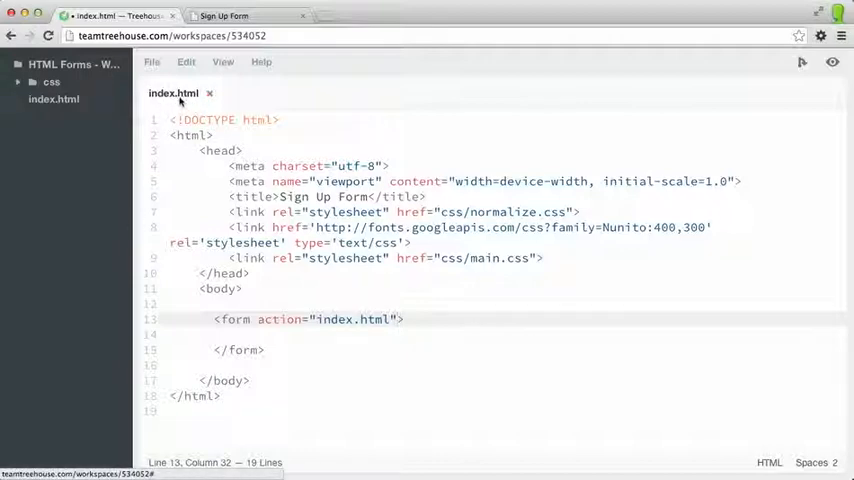
{"action": "double_click", "coordinate": [356, 320]}
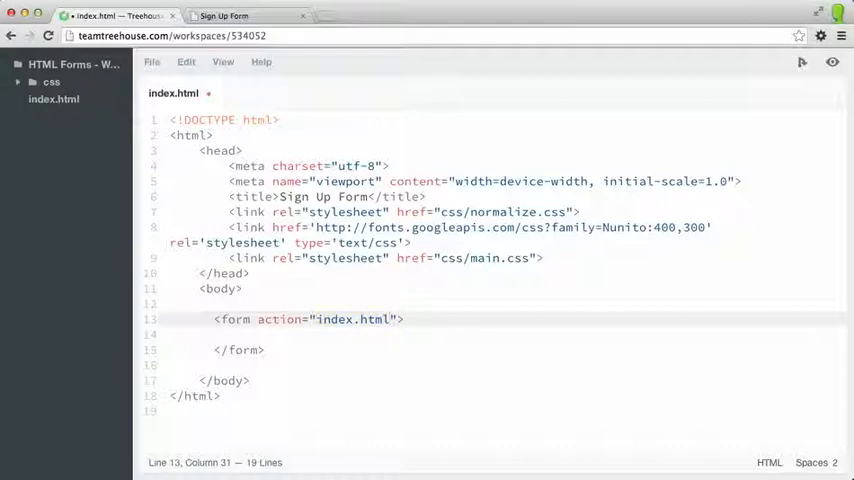
- Add method="post" after the action attribute in the form tag
{"action": "type", "text": "method"}
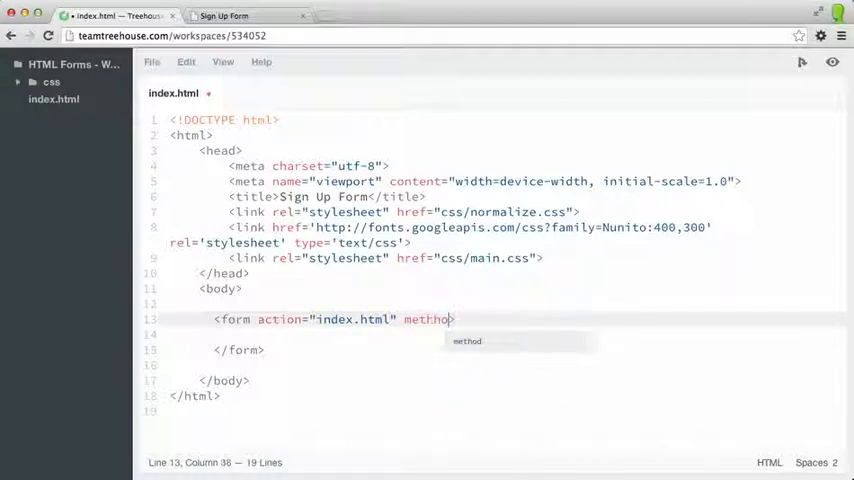
{"action": "type", "text": "=\""}
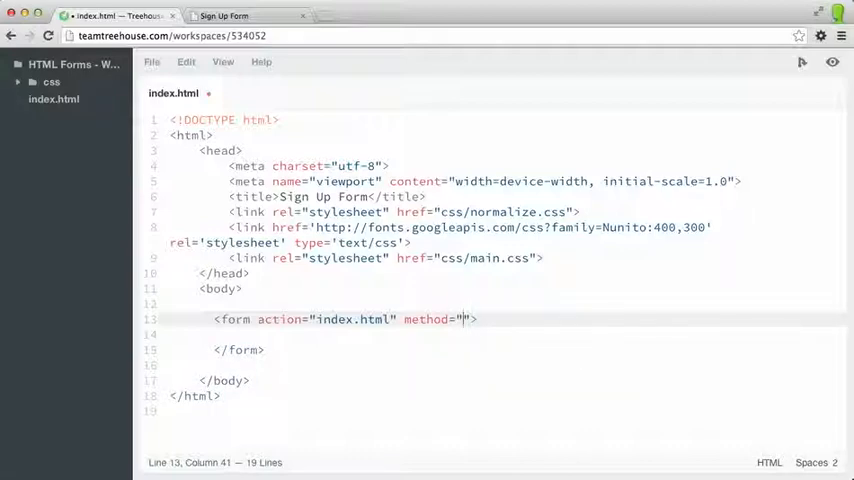
{"action": "type", "text": "post"}
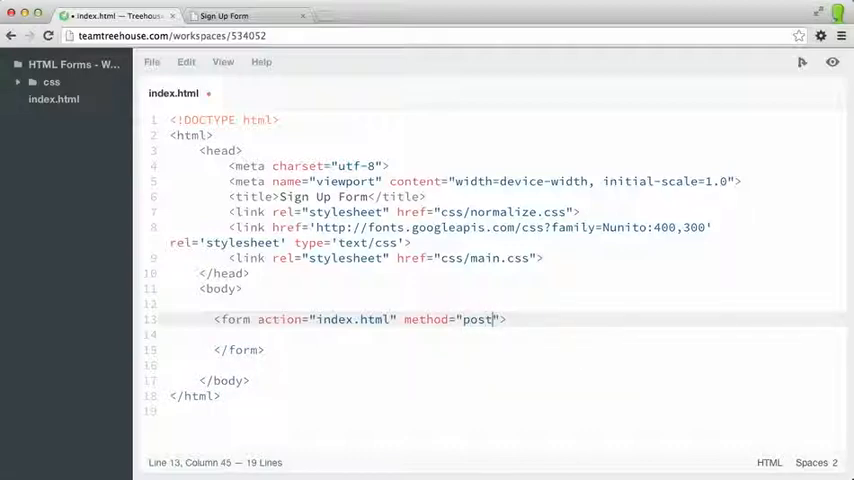